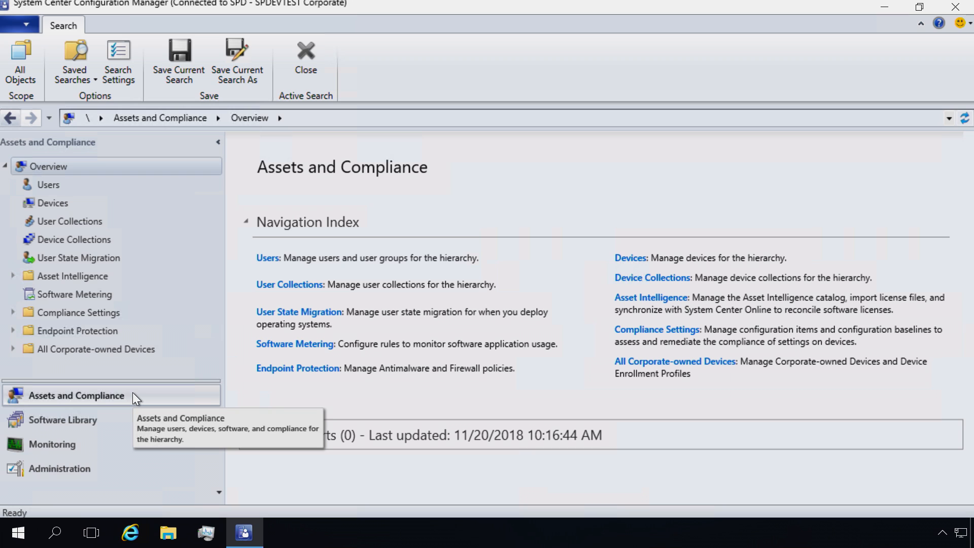
mouse_move(115, 427)
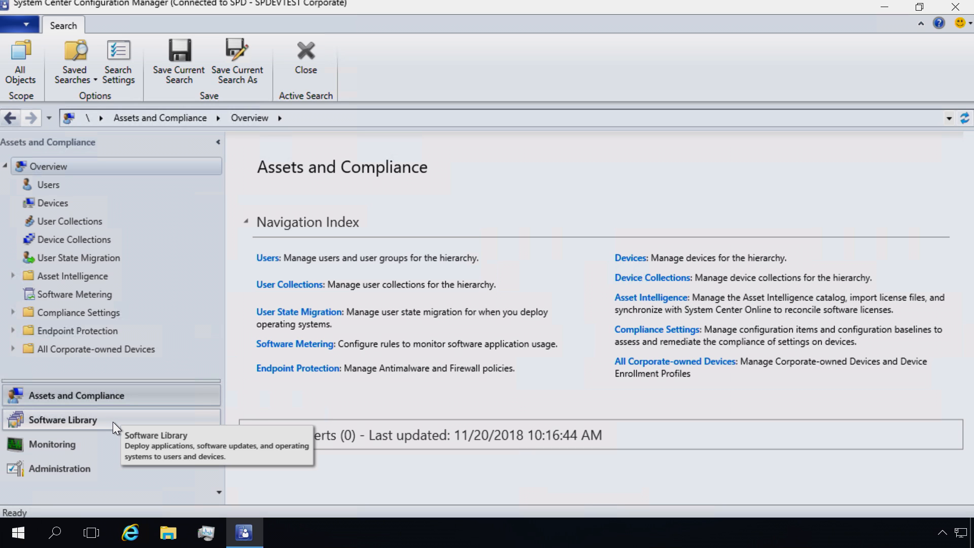
Go to Software Library > Office 365 Client Management and bring the Office 365 Installer tile into view
click(62, 419)
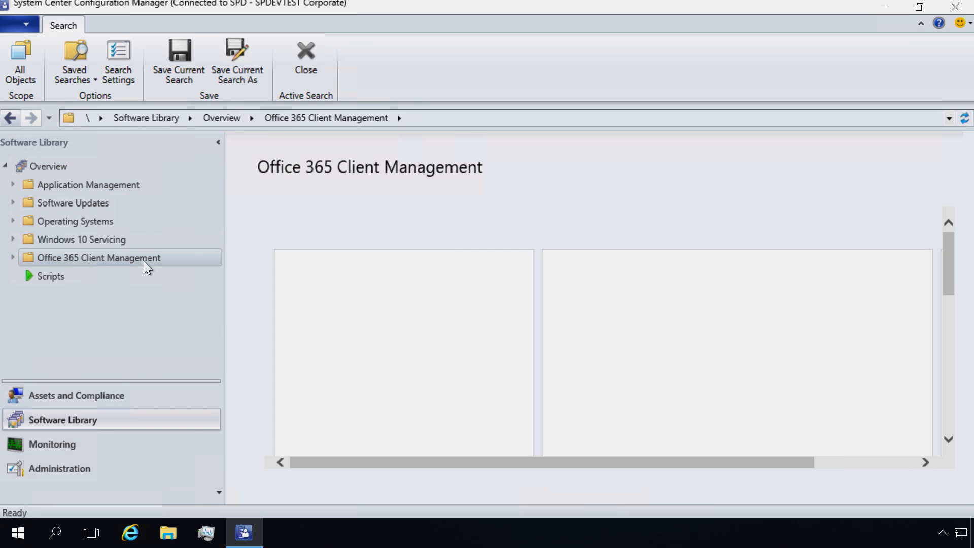
click(98, 256)
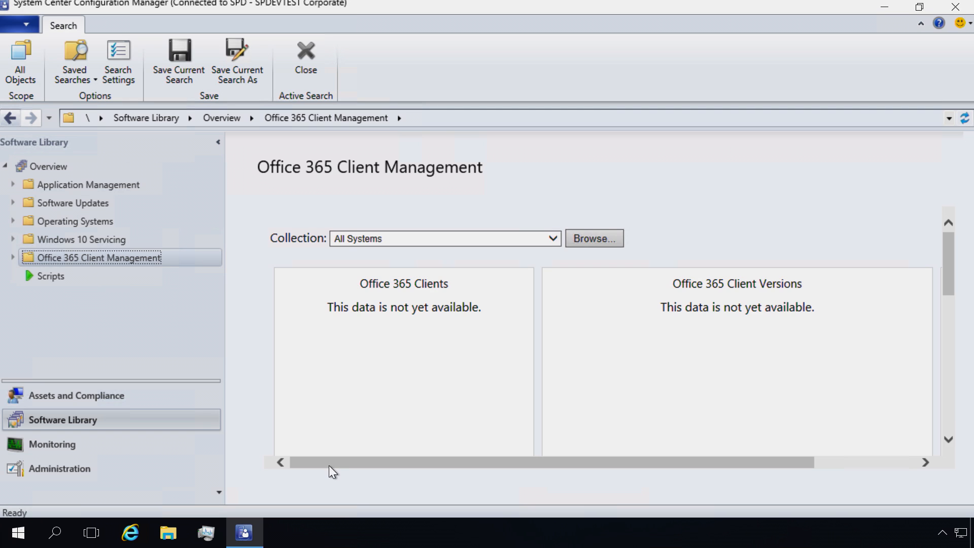
scroll(right, 3)
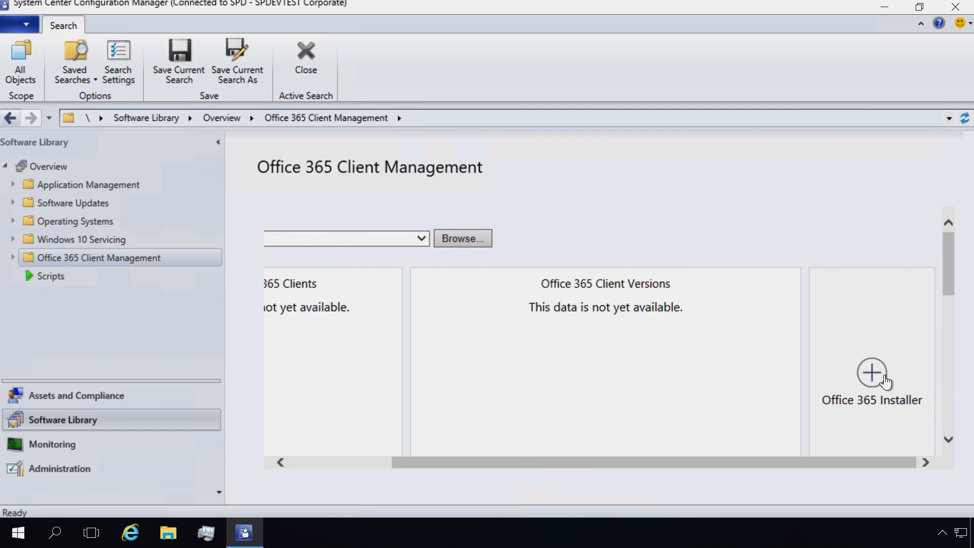
Begin an Office 365 installer named Finance with content at \\SPDEVTEST-SC\ProPlusDistCM\2019 Pro and proceed to Office Settings
click(871, 373)
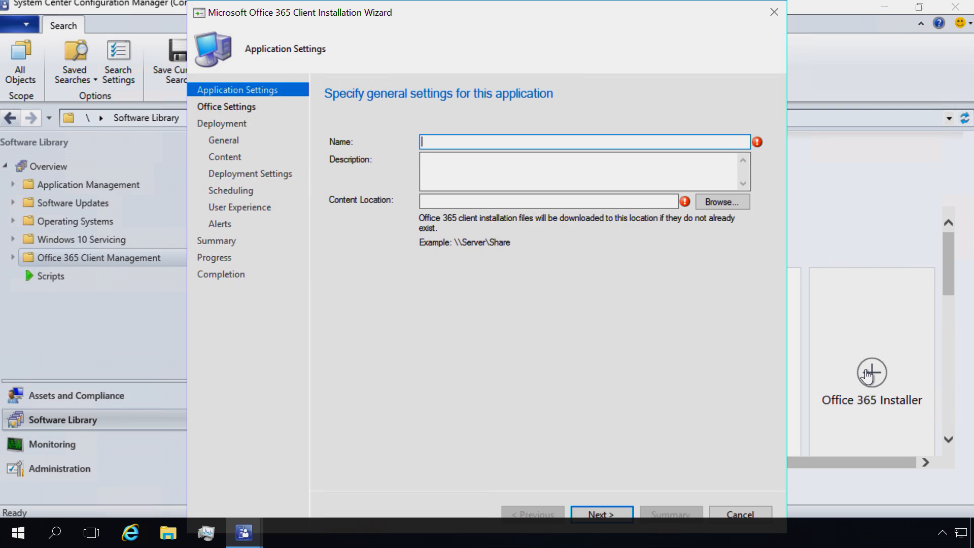
mouse_move(525, 280)
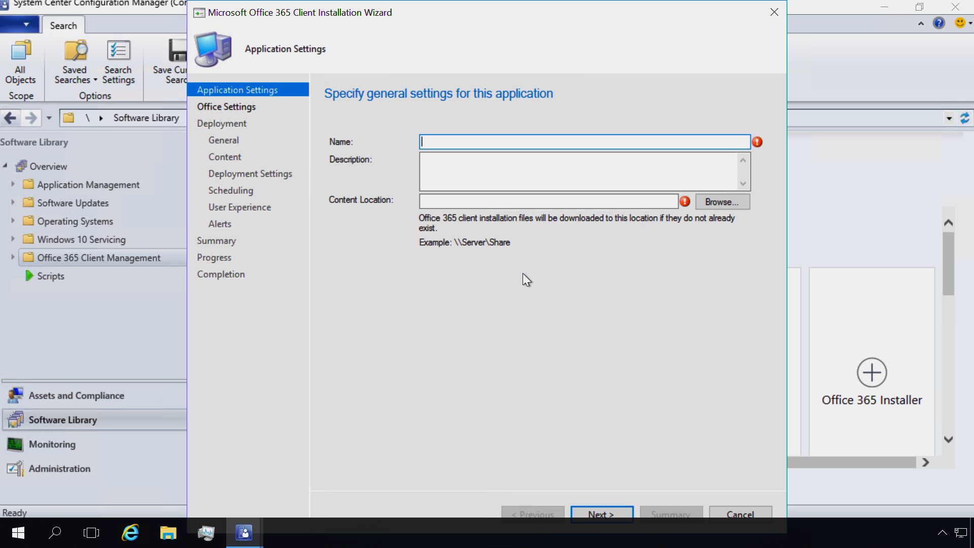
text(Final)
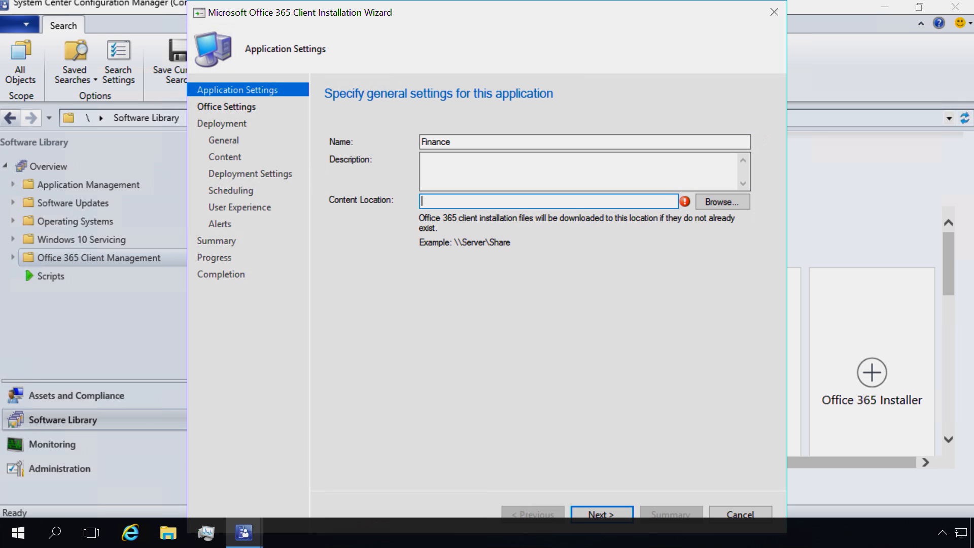
text(\\SPDEVTEST-SC\ProPlusDistCM\2019 Pro)
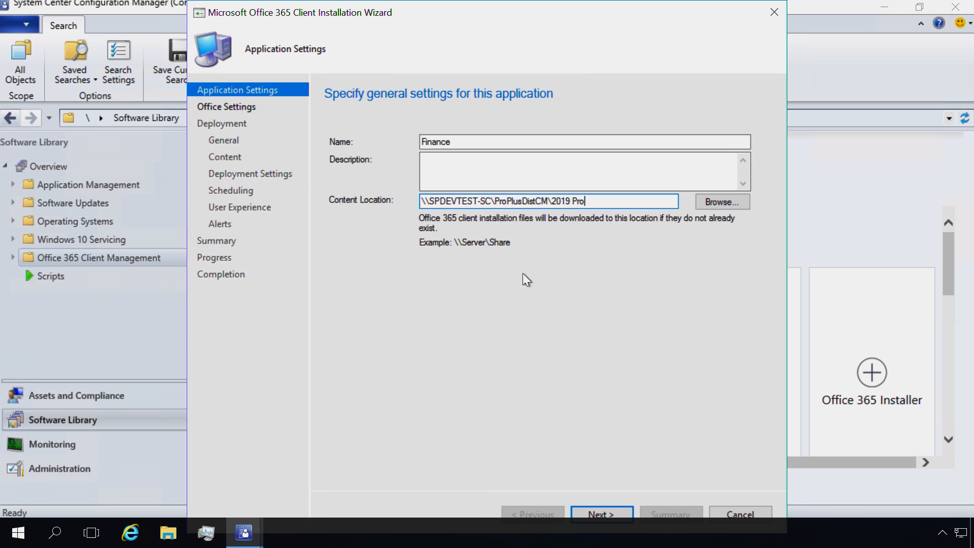
click(598, 514)
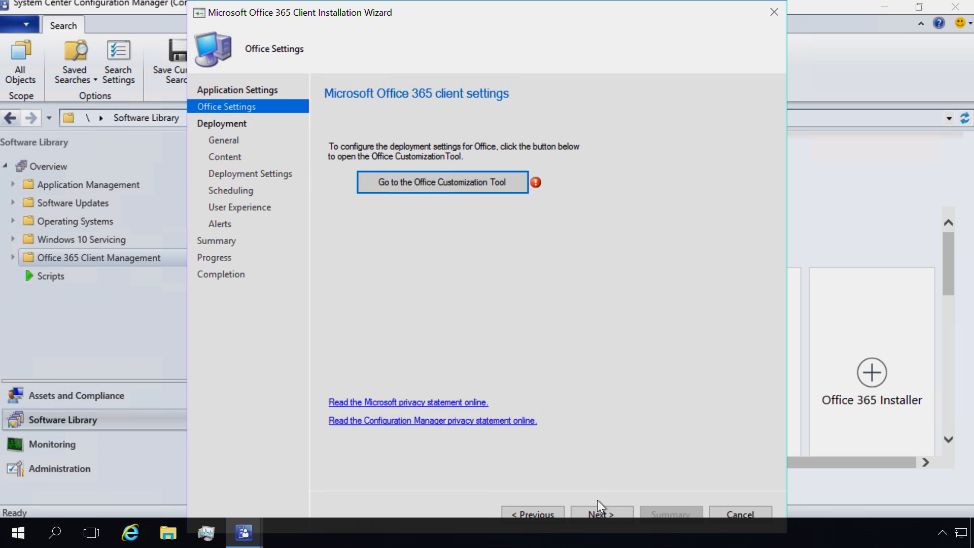
In the Office Customization Tool, configure 64-bit Office 365 ProPlus excluding OneDrive, OneNote, Access and Publisher, and submit
click(442, 181)
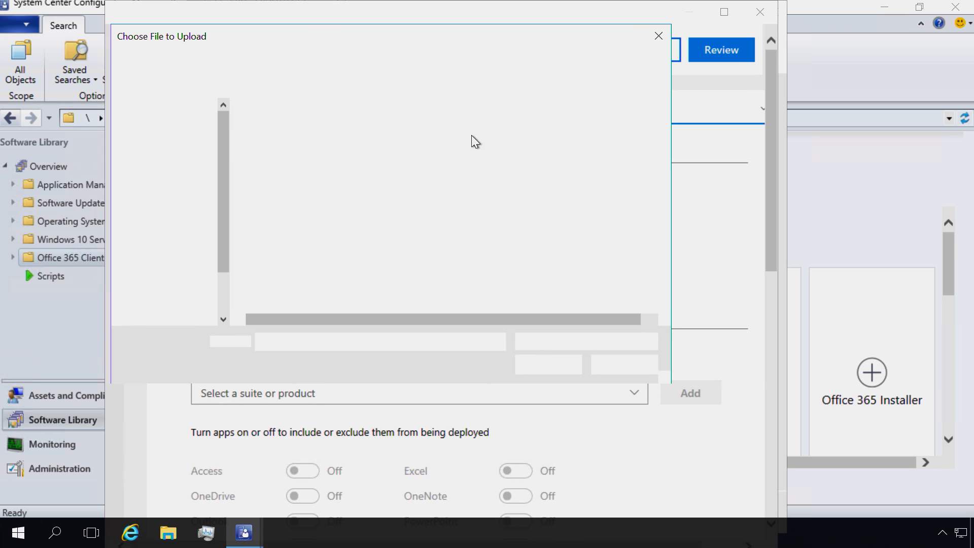
click(658, 36)
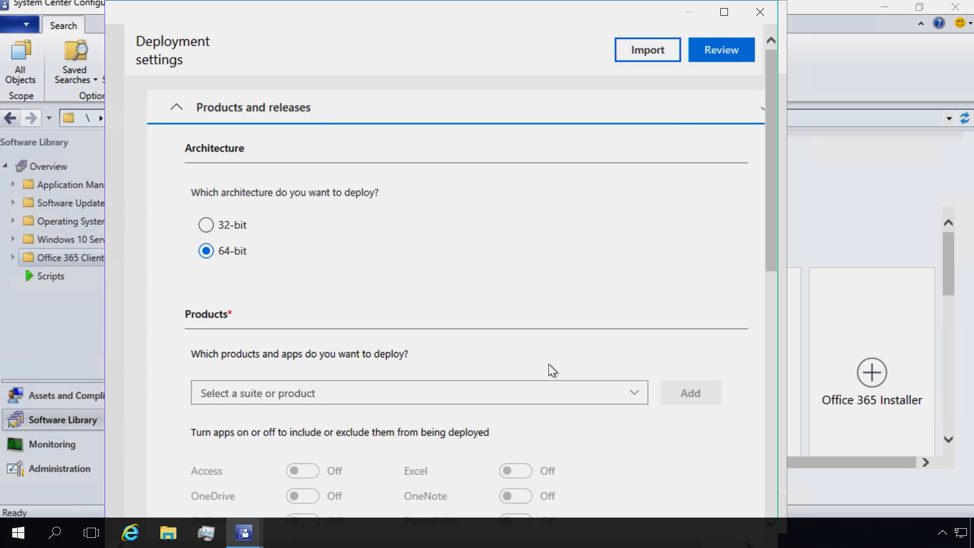
mouse_move(773, 204)
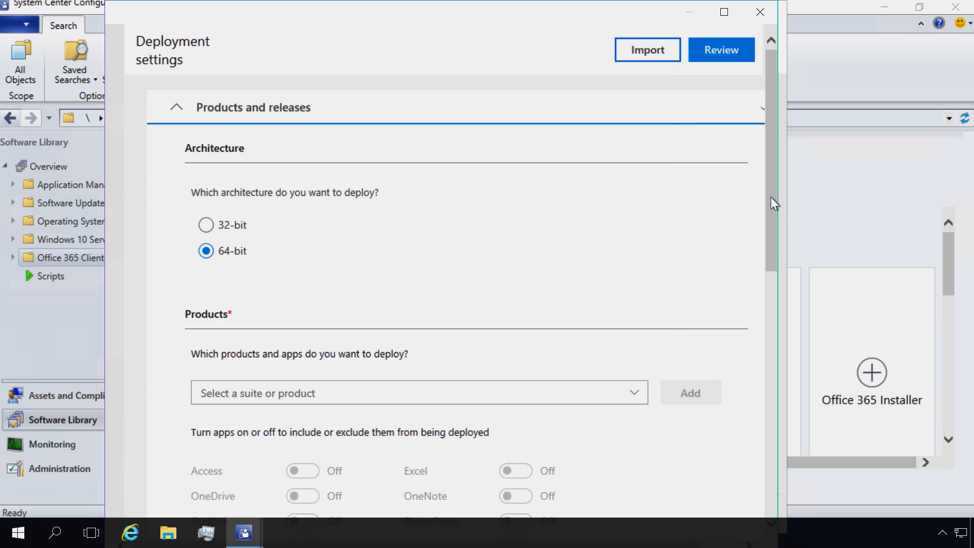
scroll(down, 3)
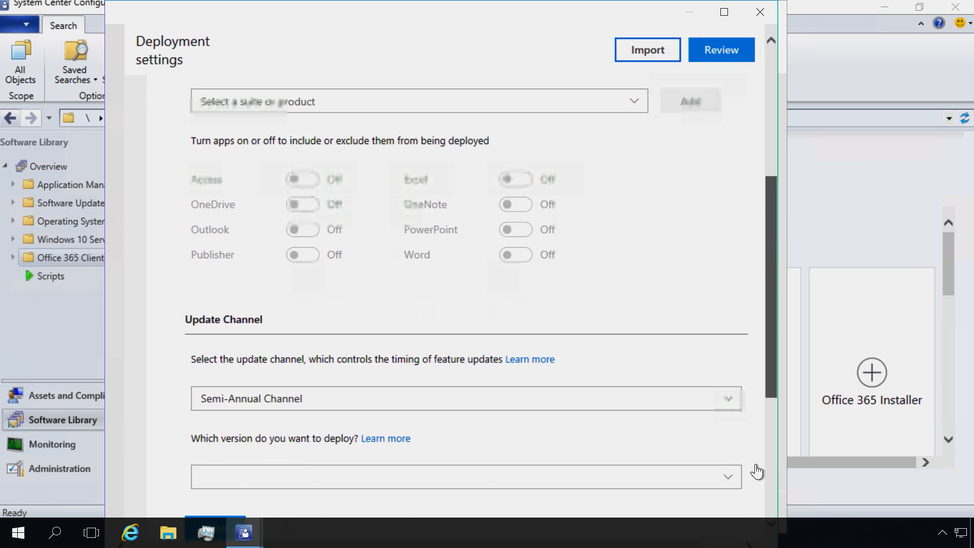
scroll(down, 3)
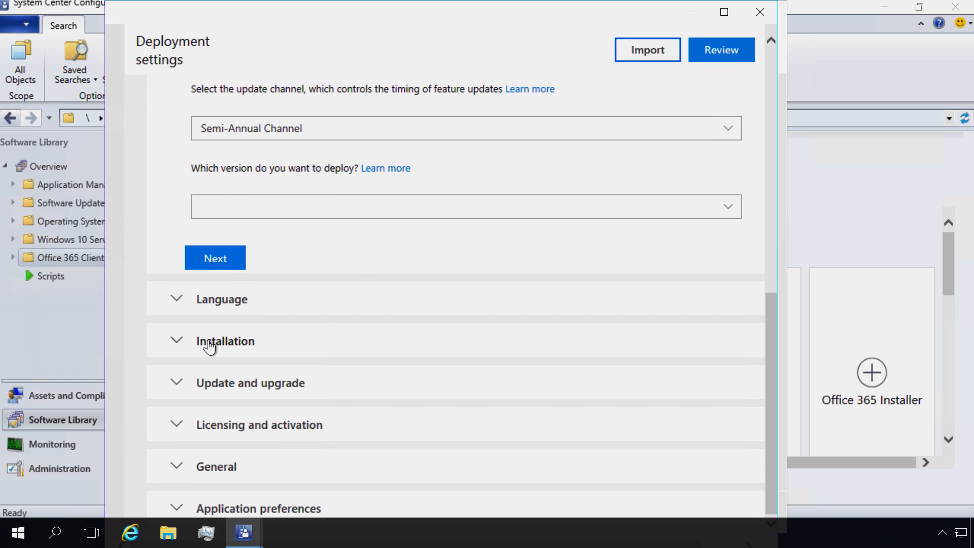
click(226, 341)
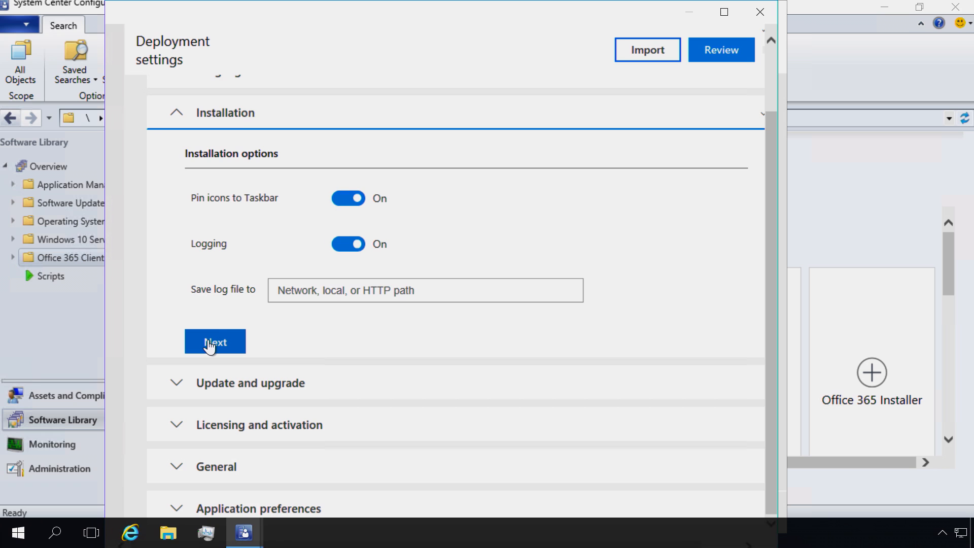
mouse_move(276, 358)
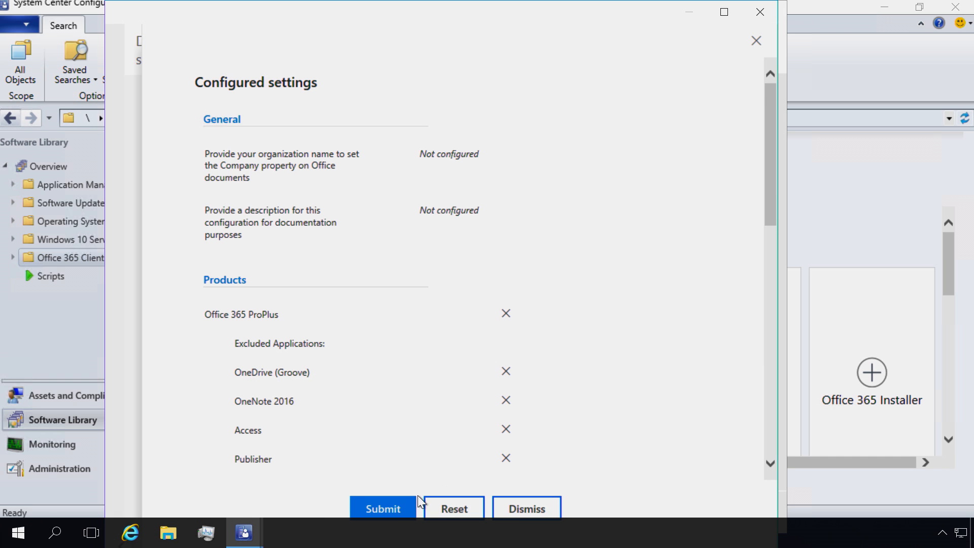
click(383, 508)
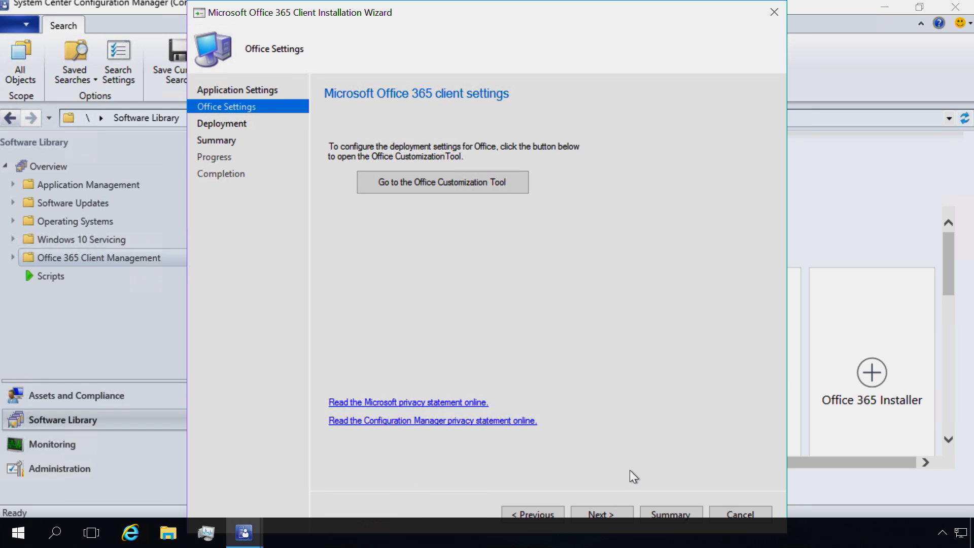
Advance the Finance installer wizard toward completion so the package gets created
click(599, 514)
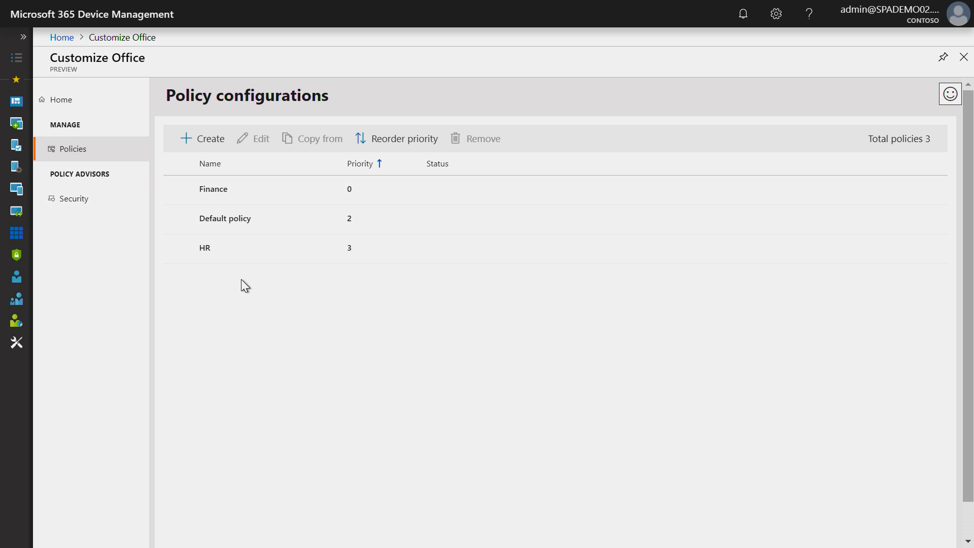
mouse_move(190, 219)
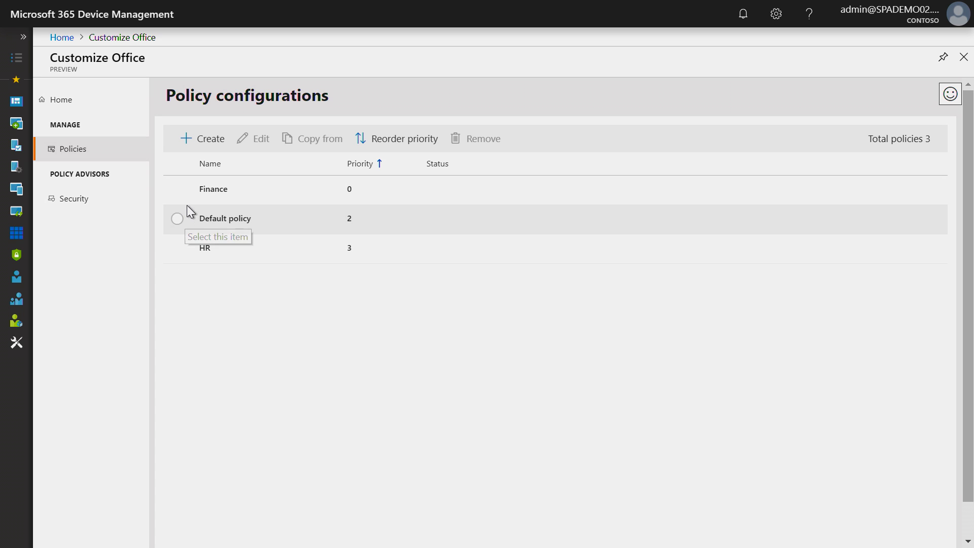
Create a policy configuration named Legal assigned to the Legal group and bring up its policy list
click(203, 138)
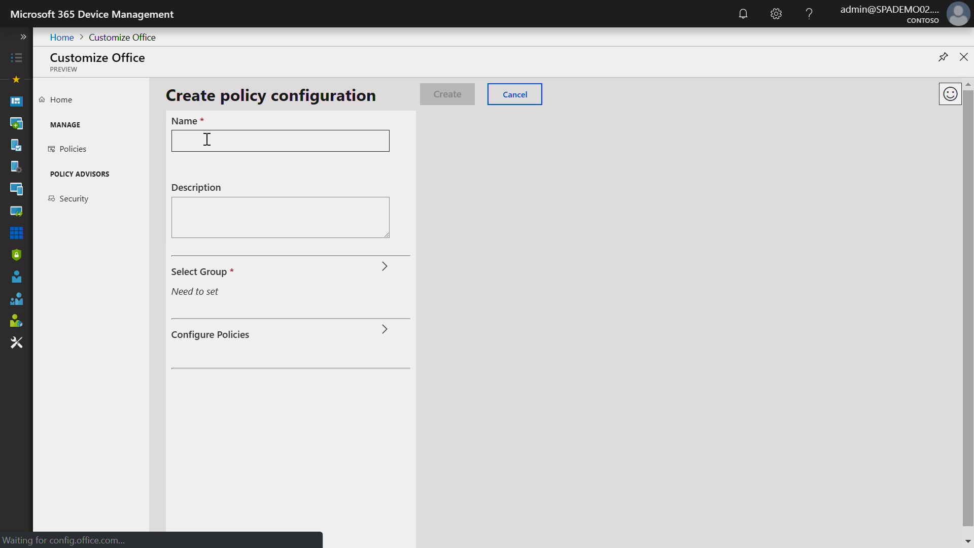
click(549, 244)
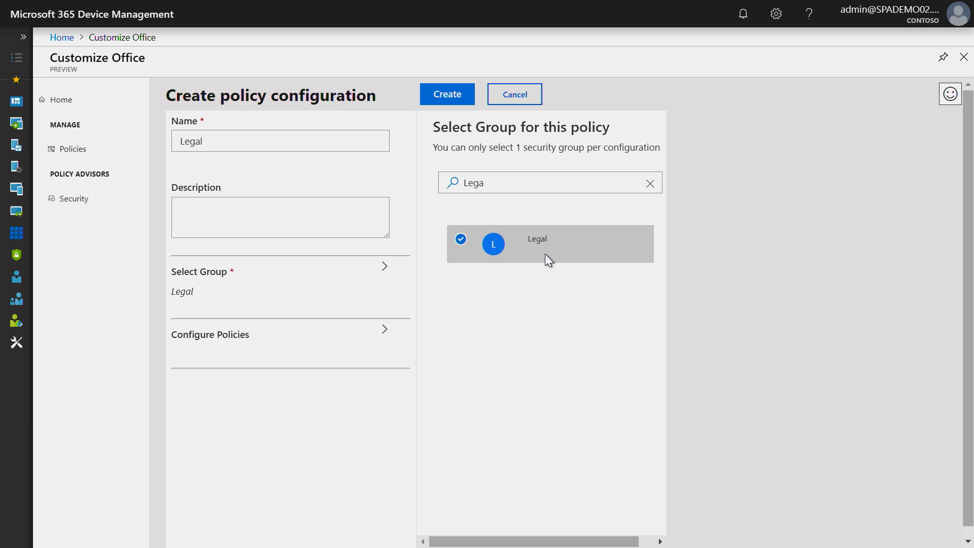
mouse_move(521, 266)
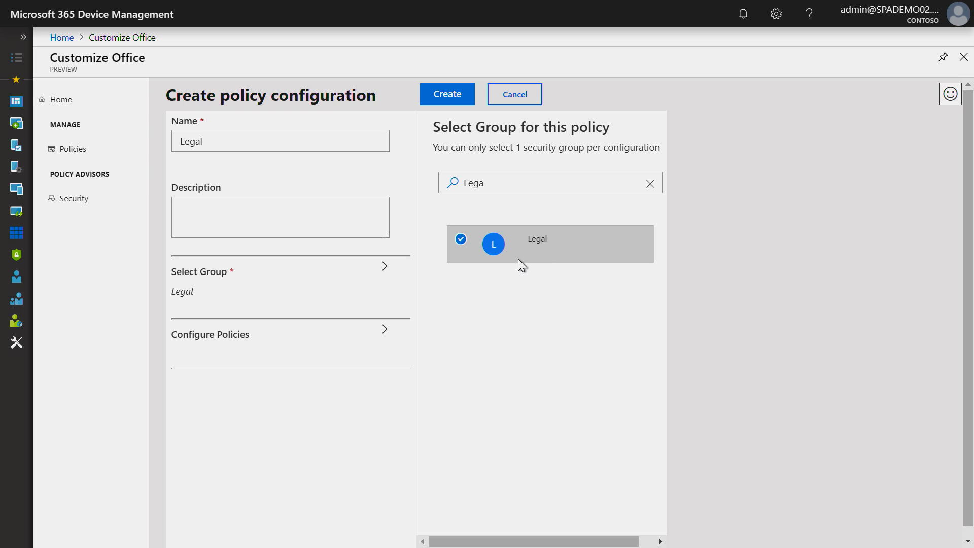
click(290, 334)
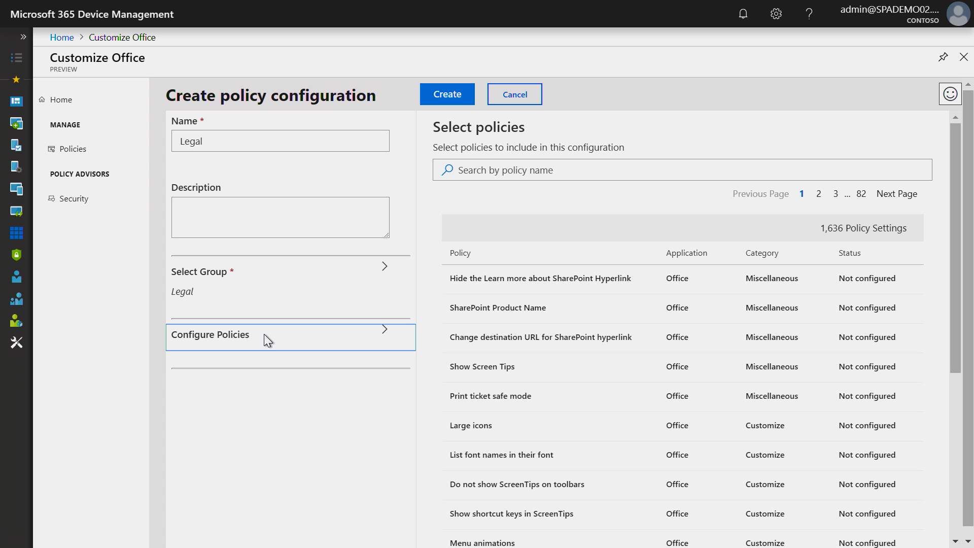
mouse_move(351, 337)
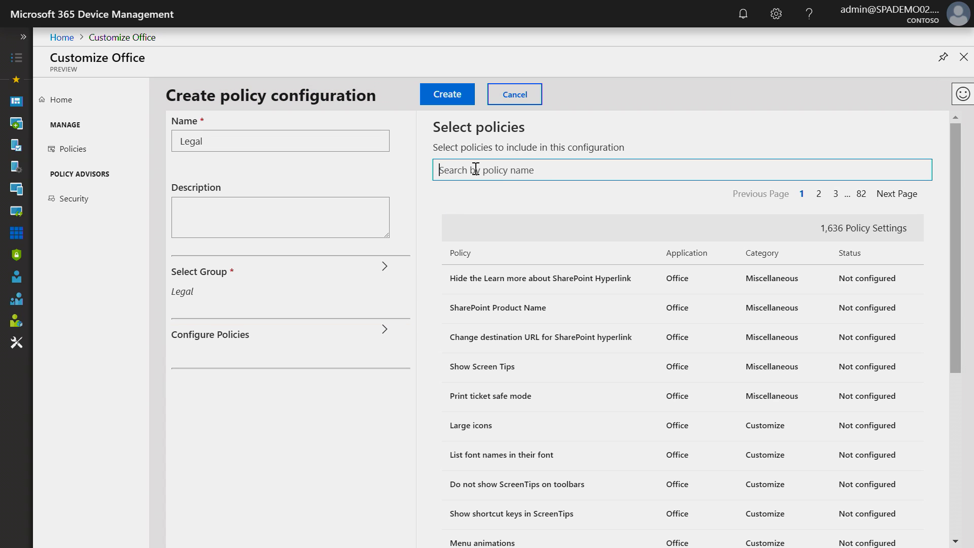
Find the Word RTF files policy via 'rtf' and set it to Open in Protected View
text(rtf)
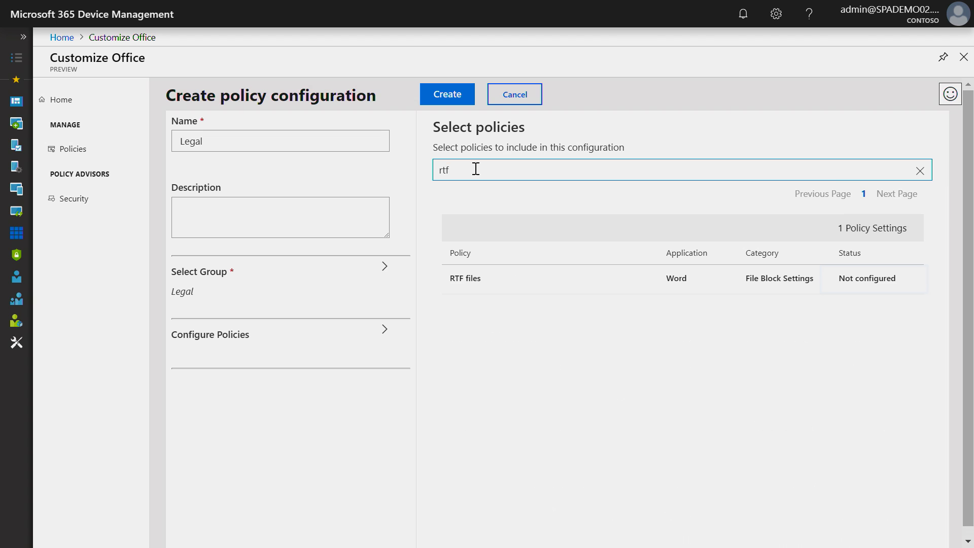
click(866, 278)
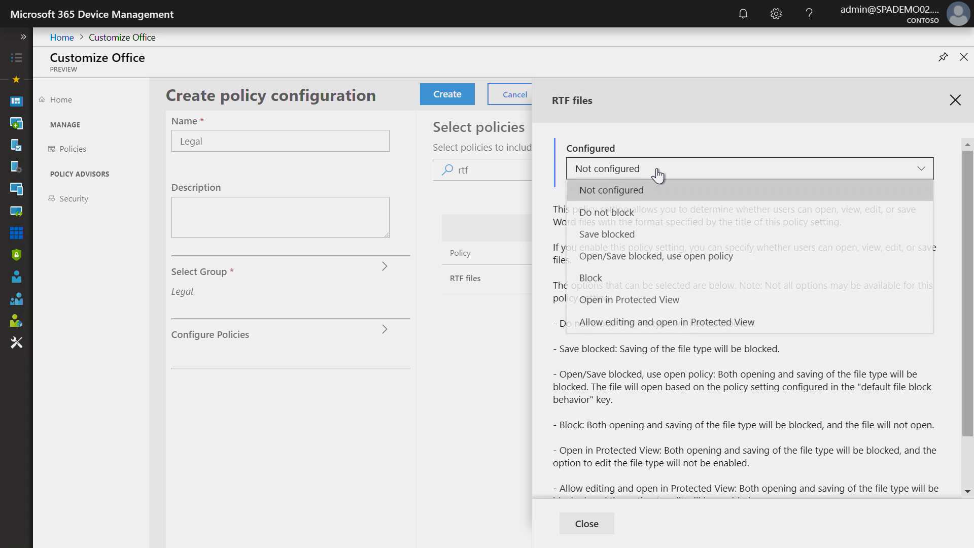
mouse_move(706, 217)
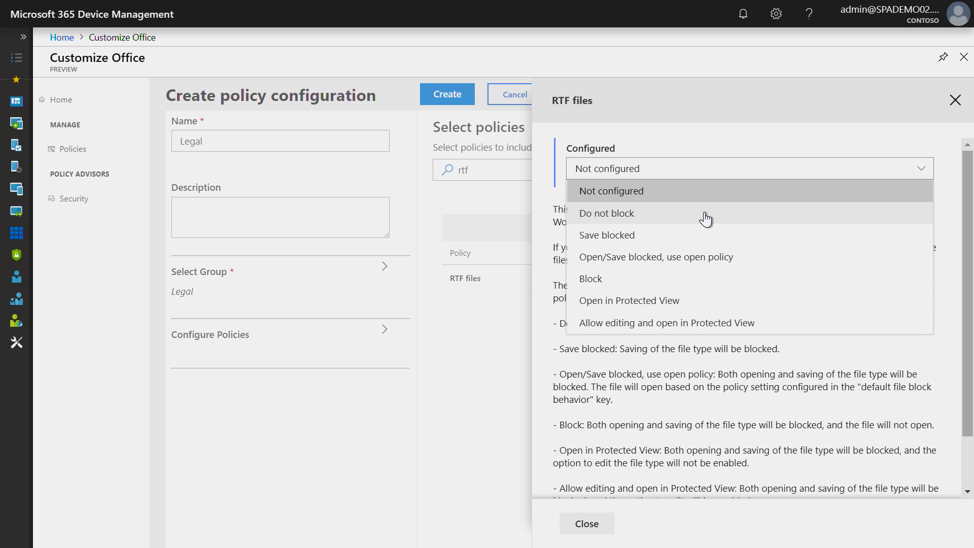
mouse_move(679, 300)
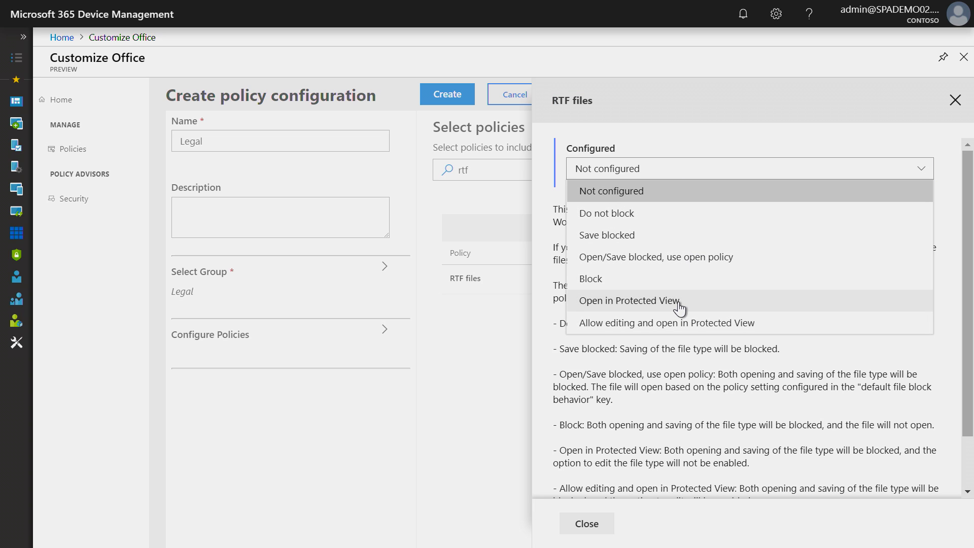
click(629, 300)
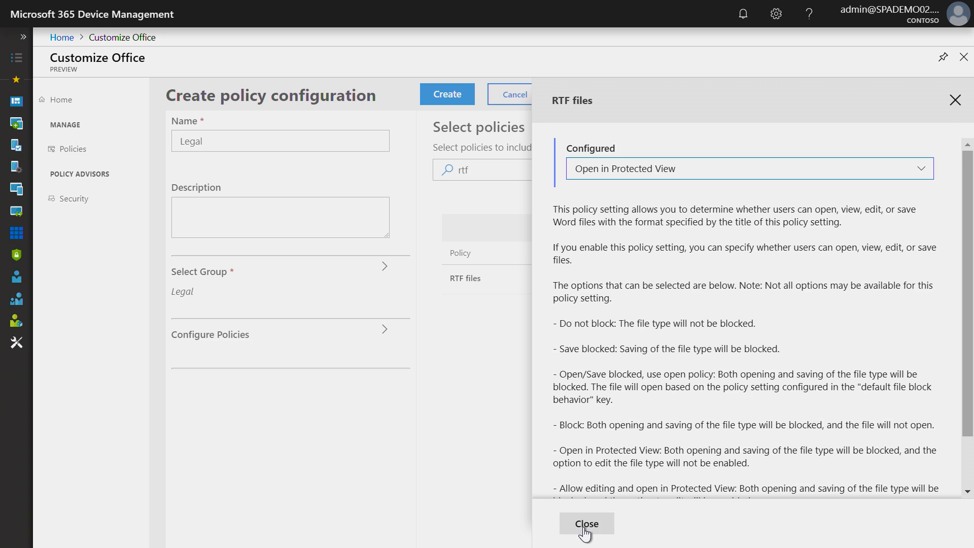
click(584, 523)
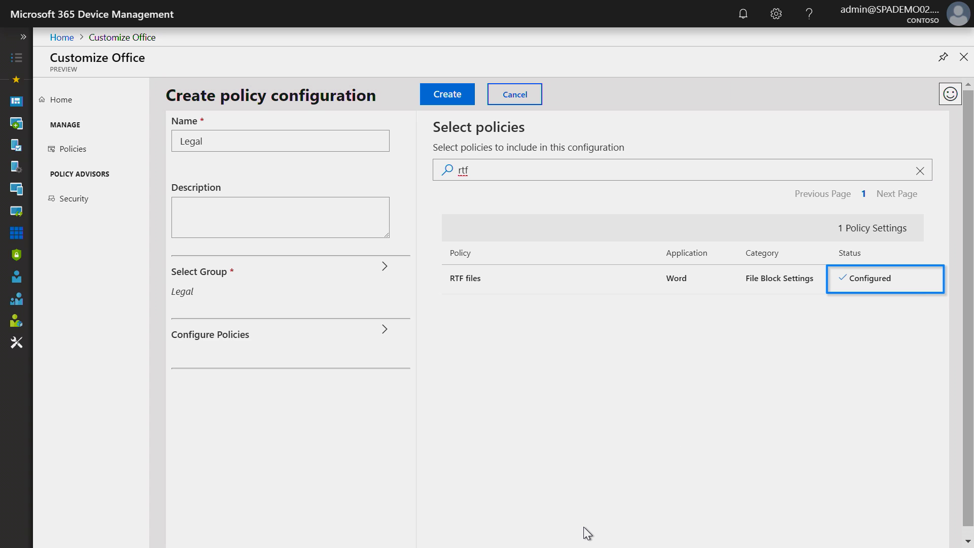